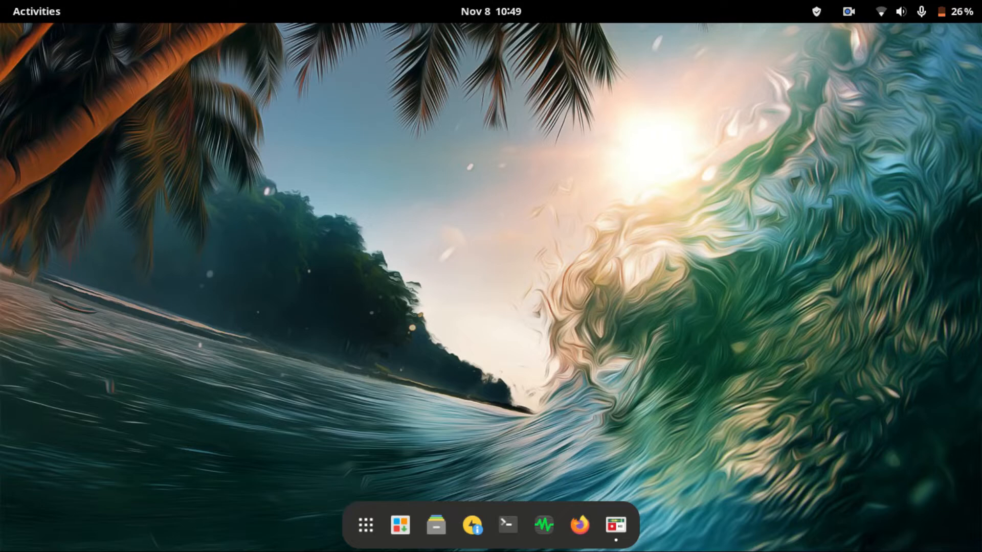
mouse_move(365, 525)
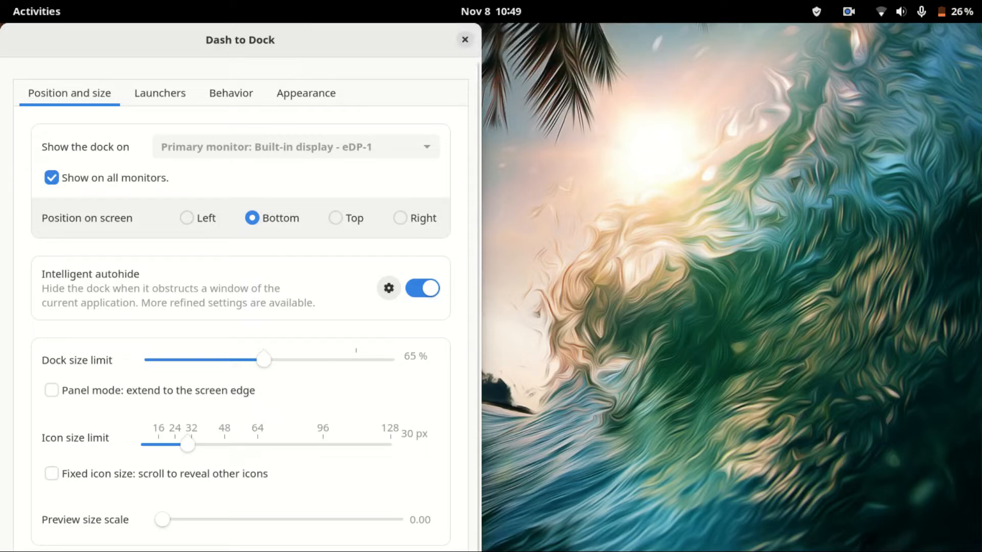
Step: Move the dock to the left screen edge and set its size limit to 70%
left_click(186, 218)
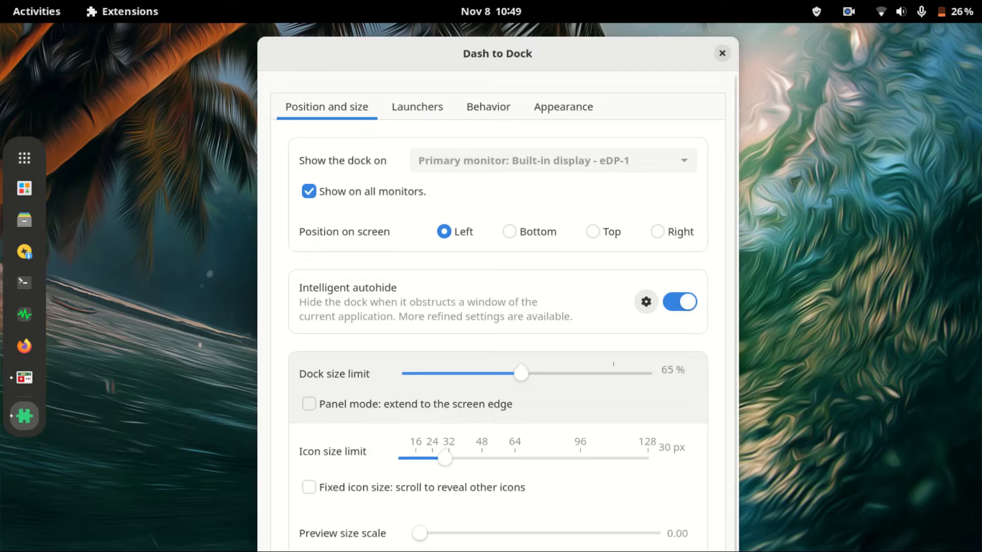
left_click_drag(520, 373, 546, 374)
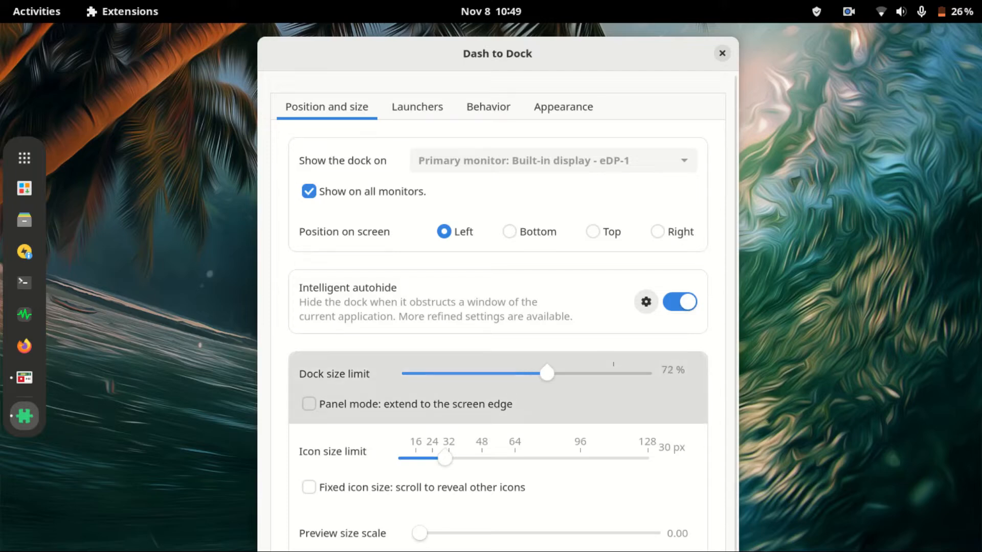
left_click_drag(546, 374, 539, 374)
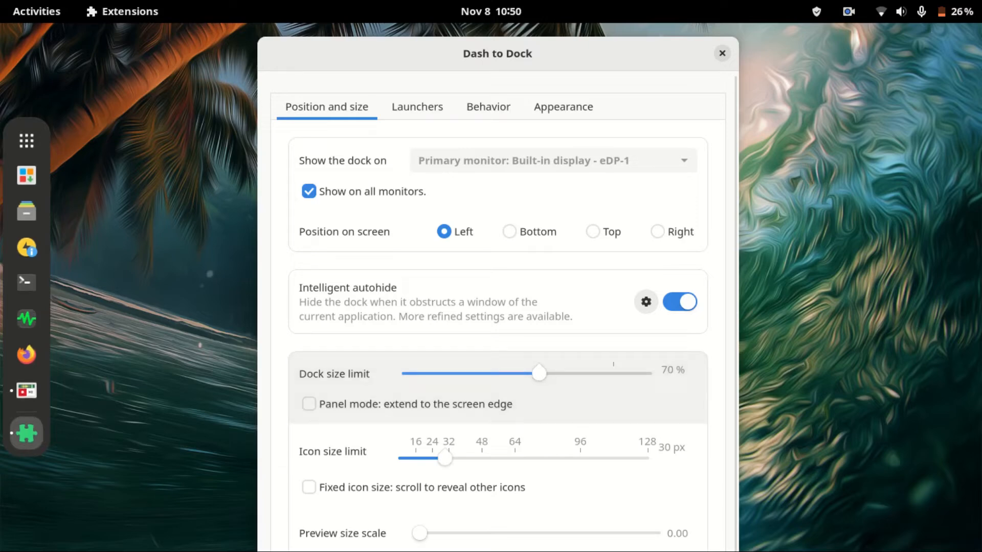
scroll("down", 3)
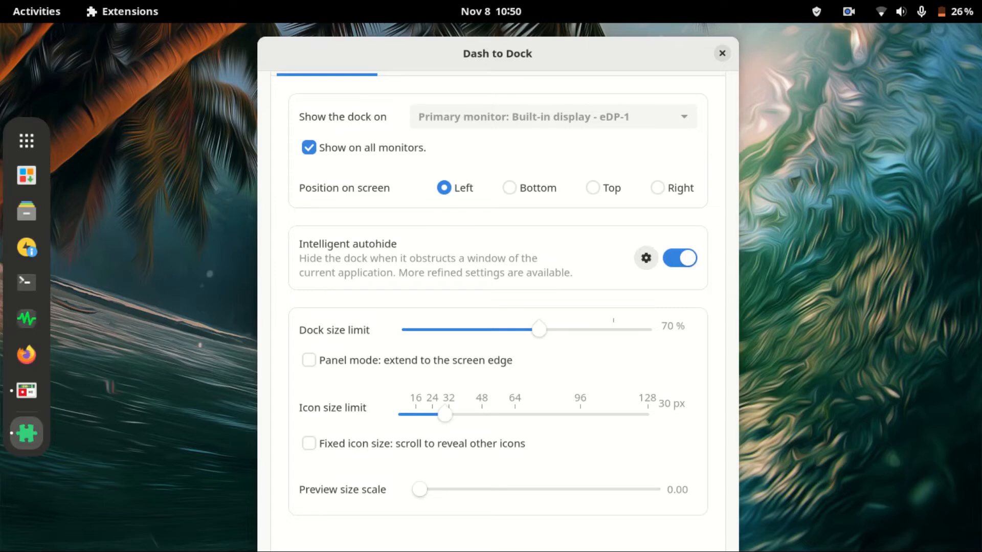
left_click(309, 360)
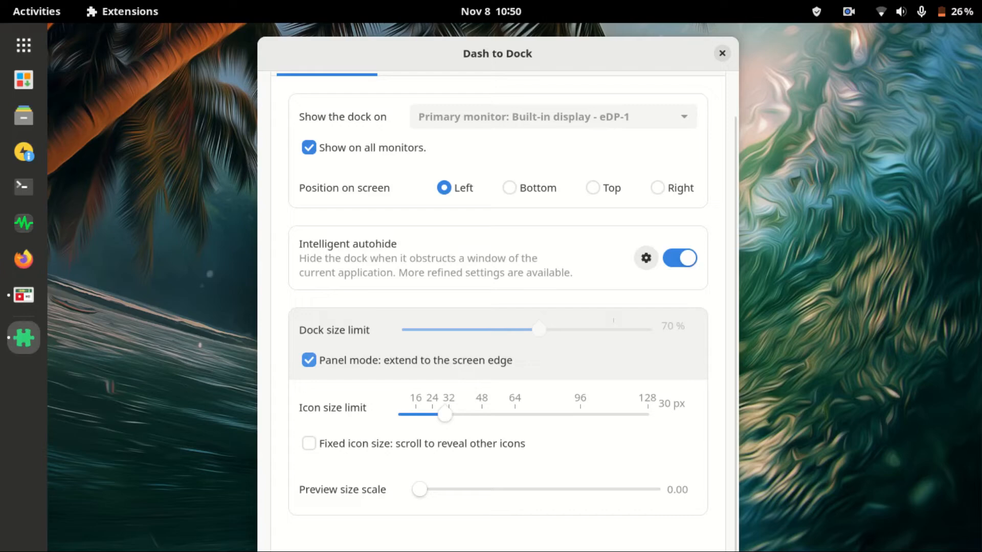
left_click(309, 360)
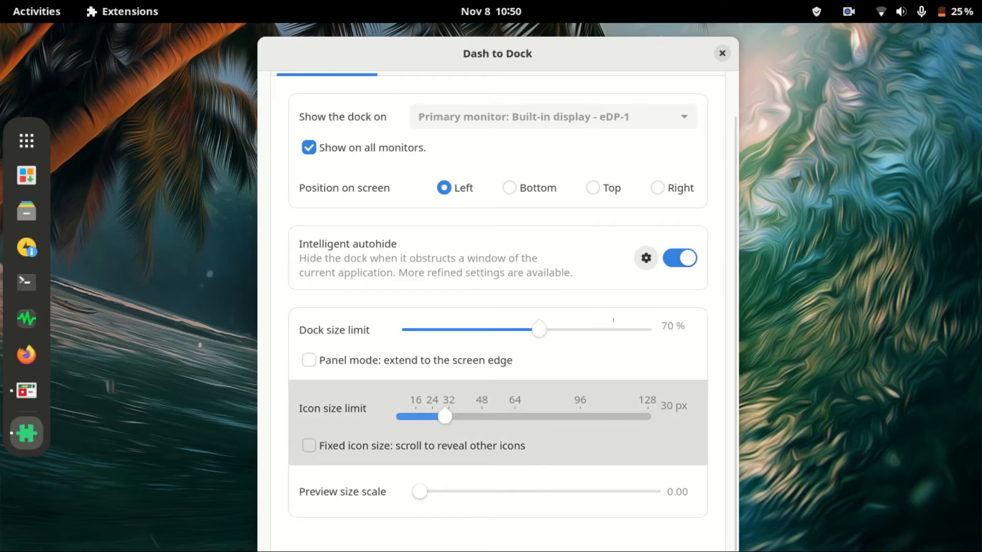
Step: Set the icon size limit slider to 32 px
left_click_drag(445, 416, 450, 417)
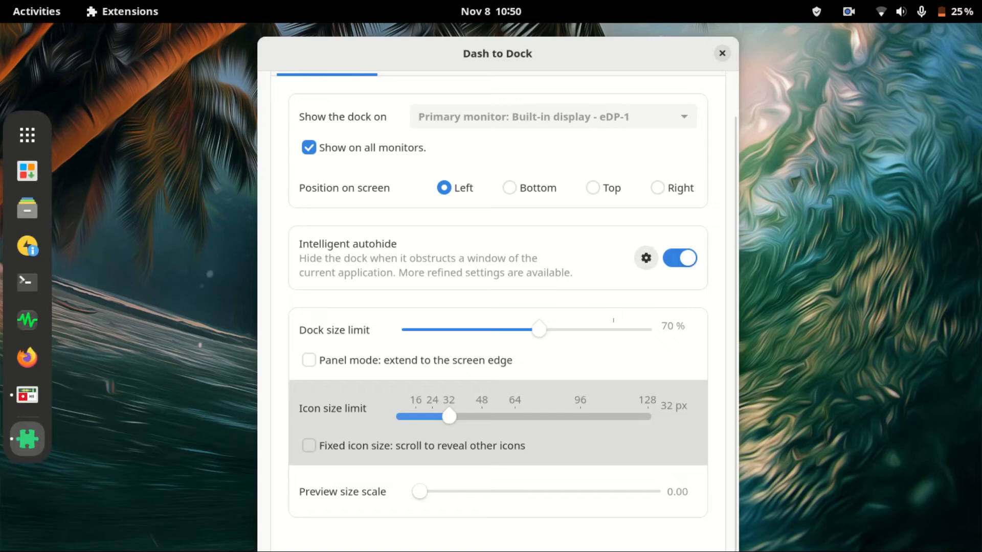